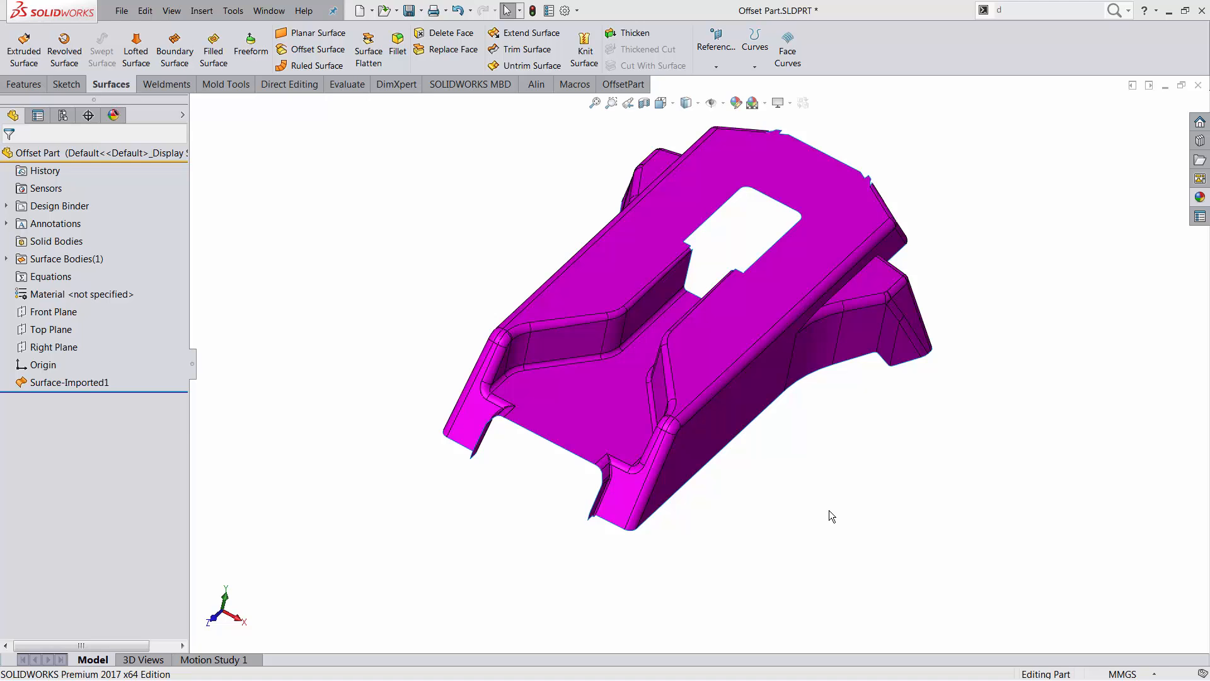
mouse_move(309, 101)
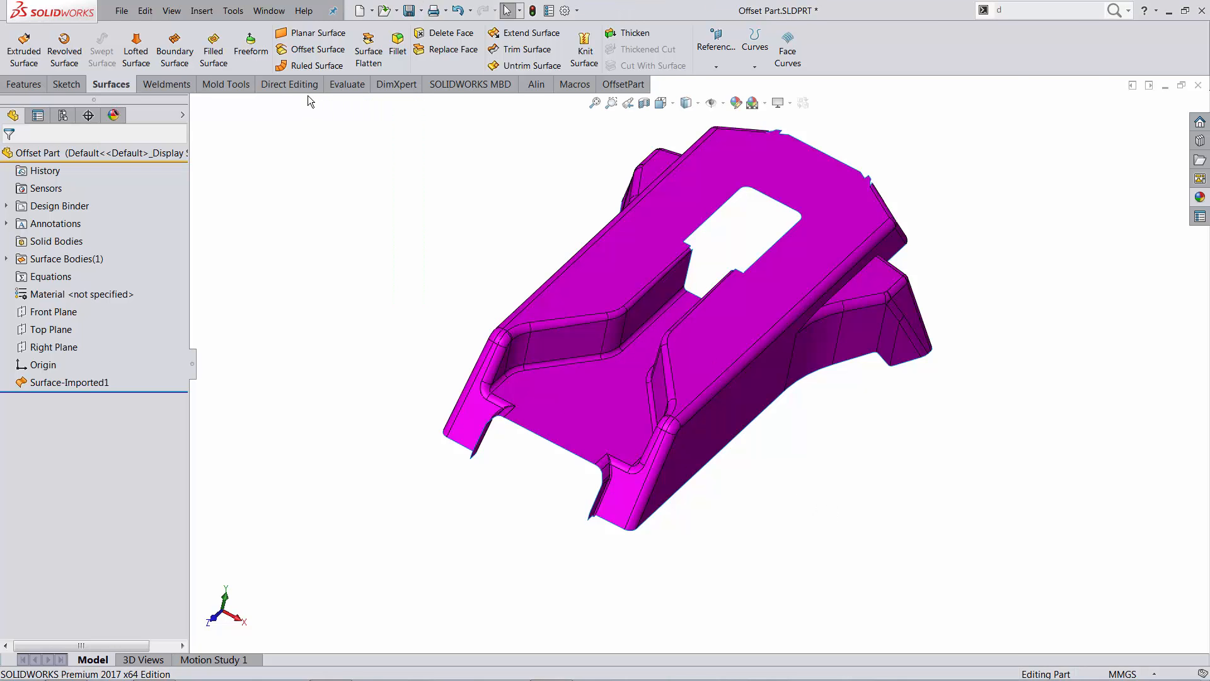
Switch the CommandManager to the Direct Editing tools.
click(288, 84)
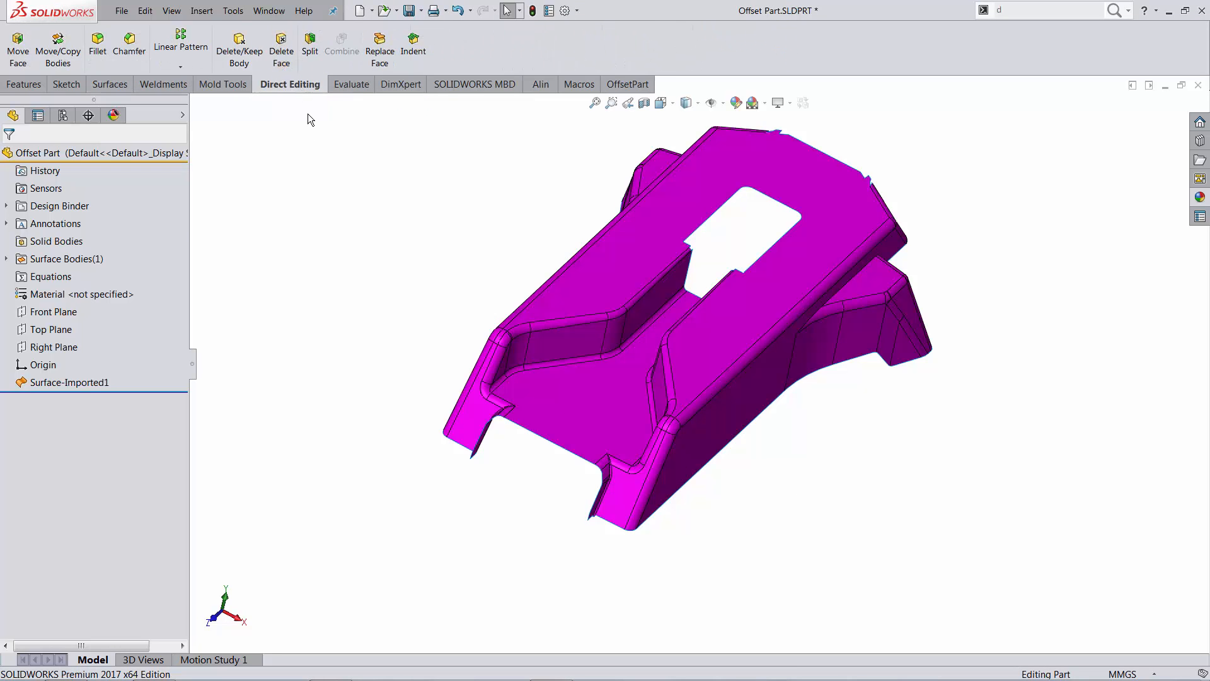
mouse_move(726, 592)
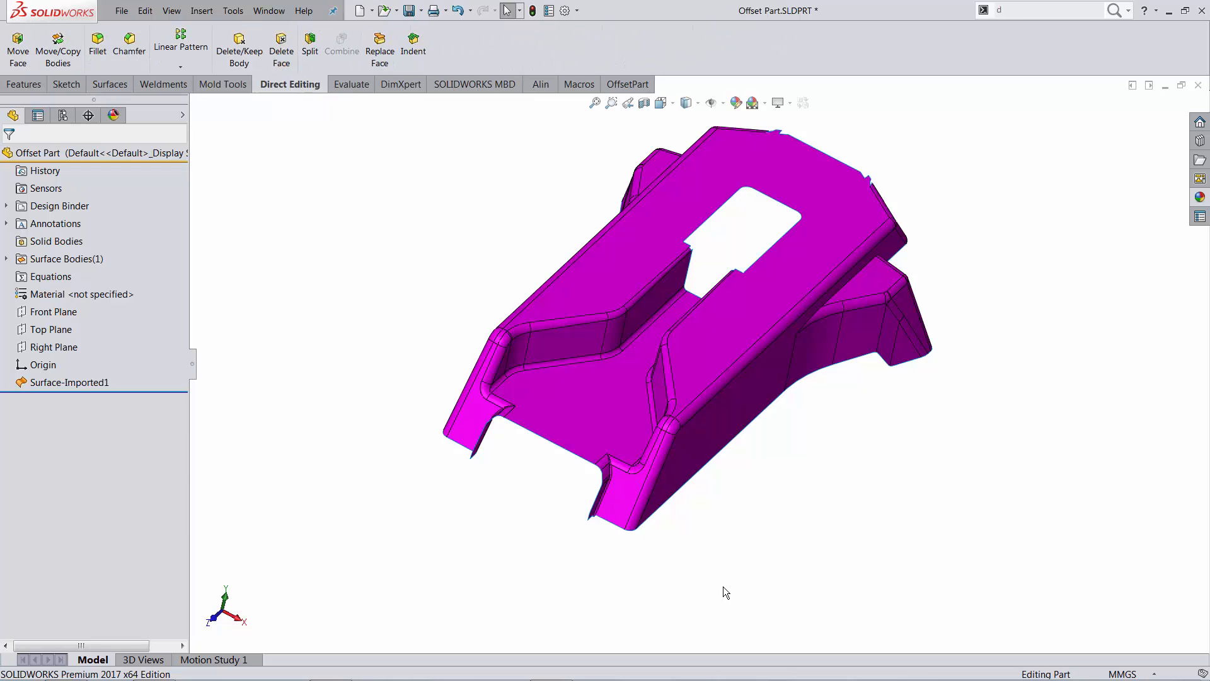
mouse_move(345, 340)
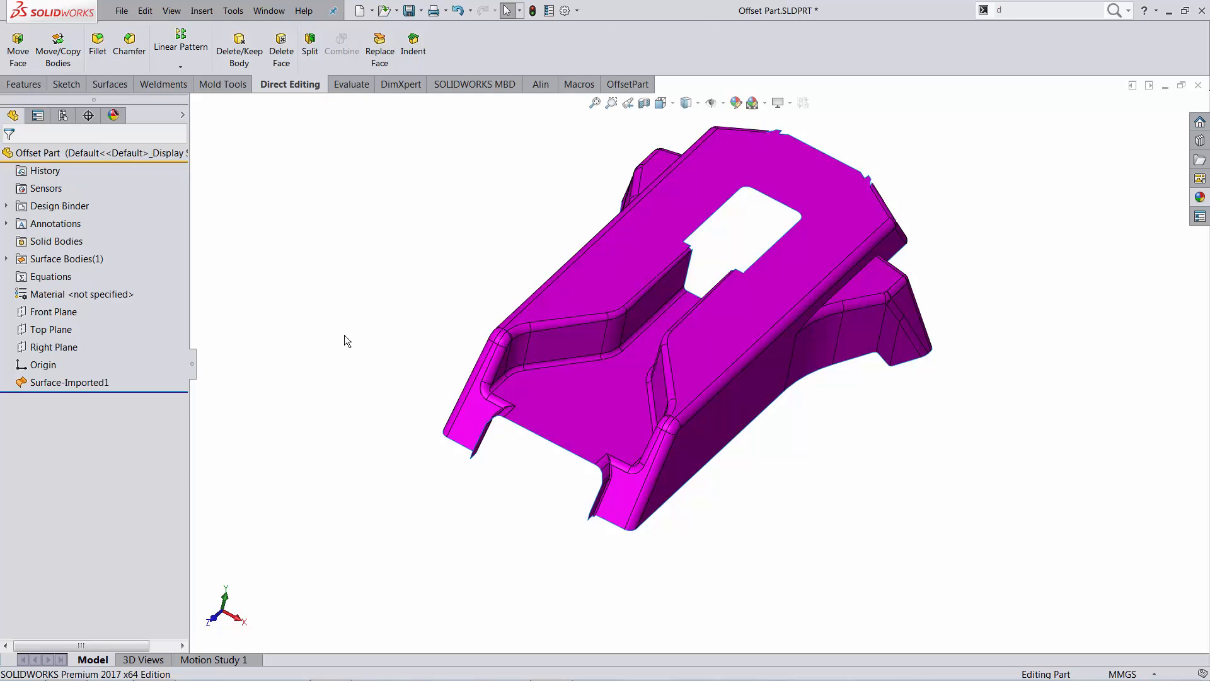
mouse_move(163, 84)
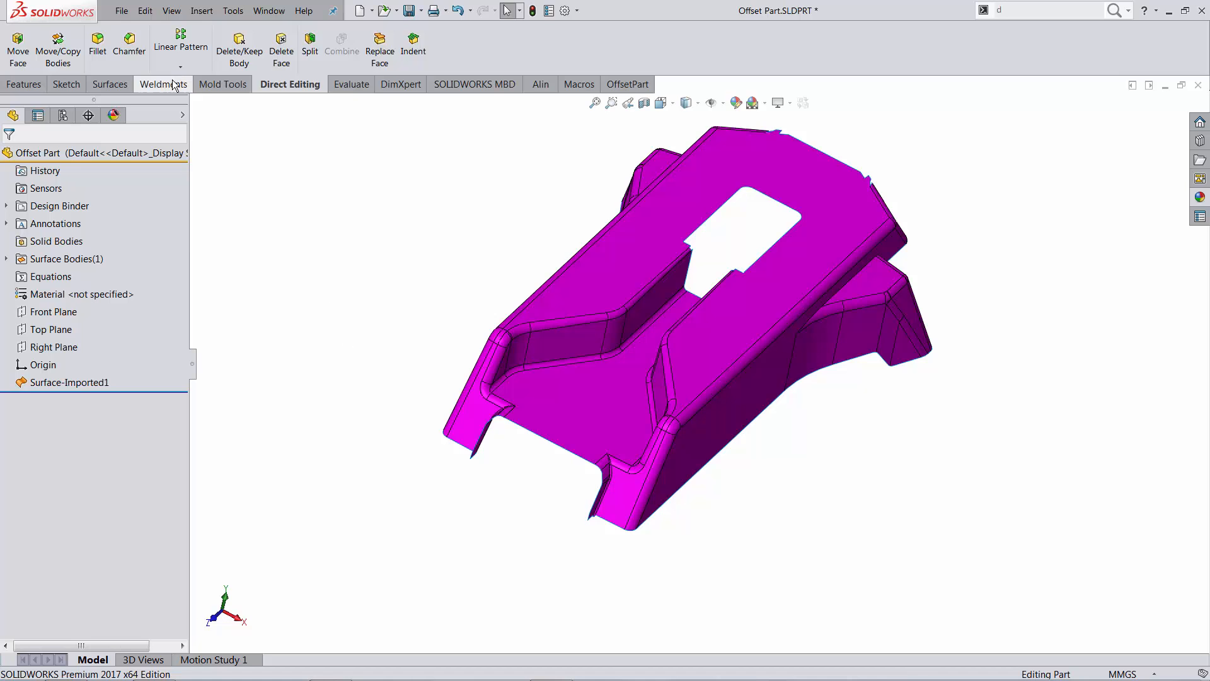
Run a geometry Check on Surface-Imported1 from Evaluate, review no invalid faces and one open surface, and close.
click(346, 84)
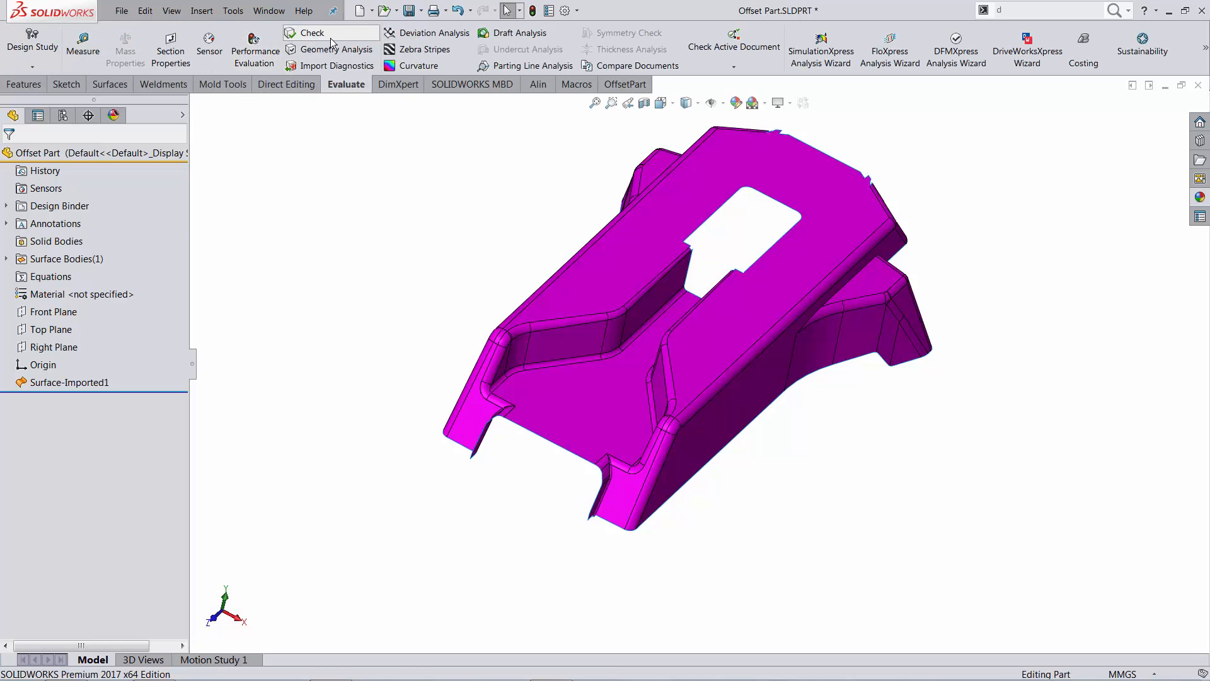
click(312, 32)
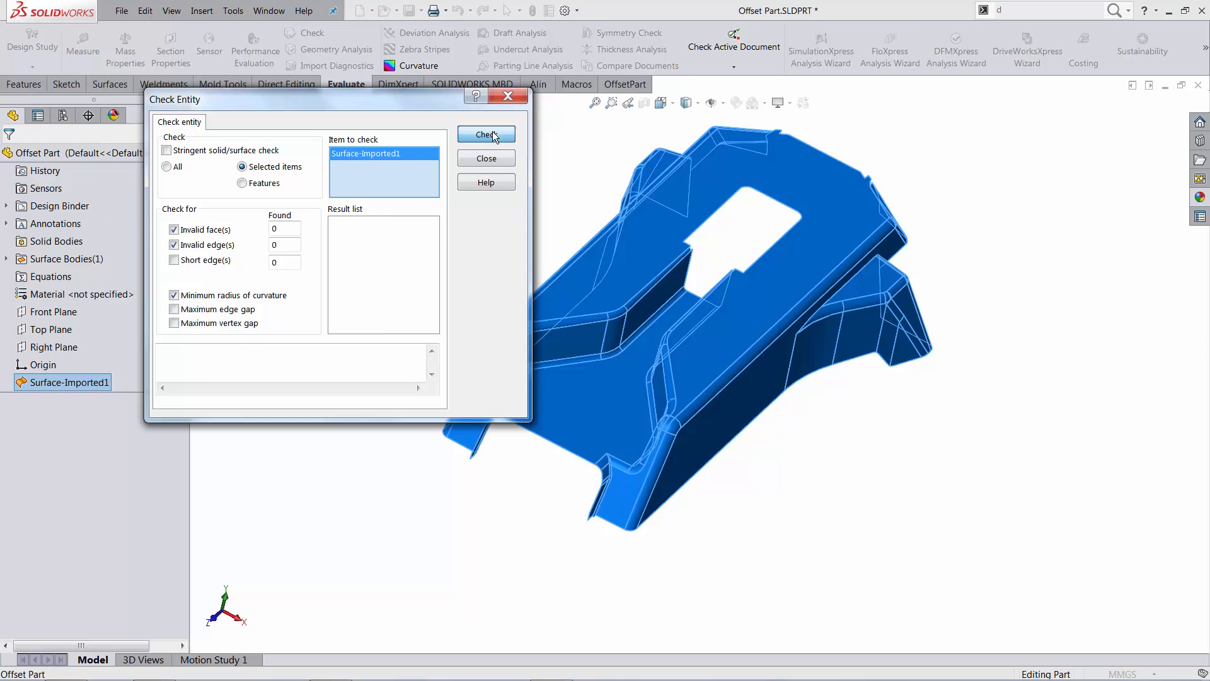
click(487, 134)
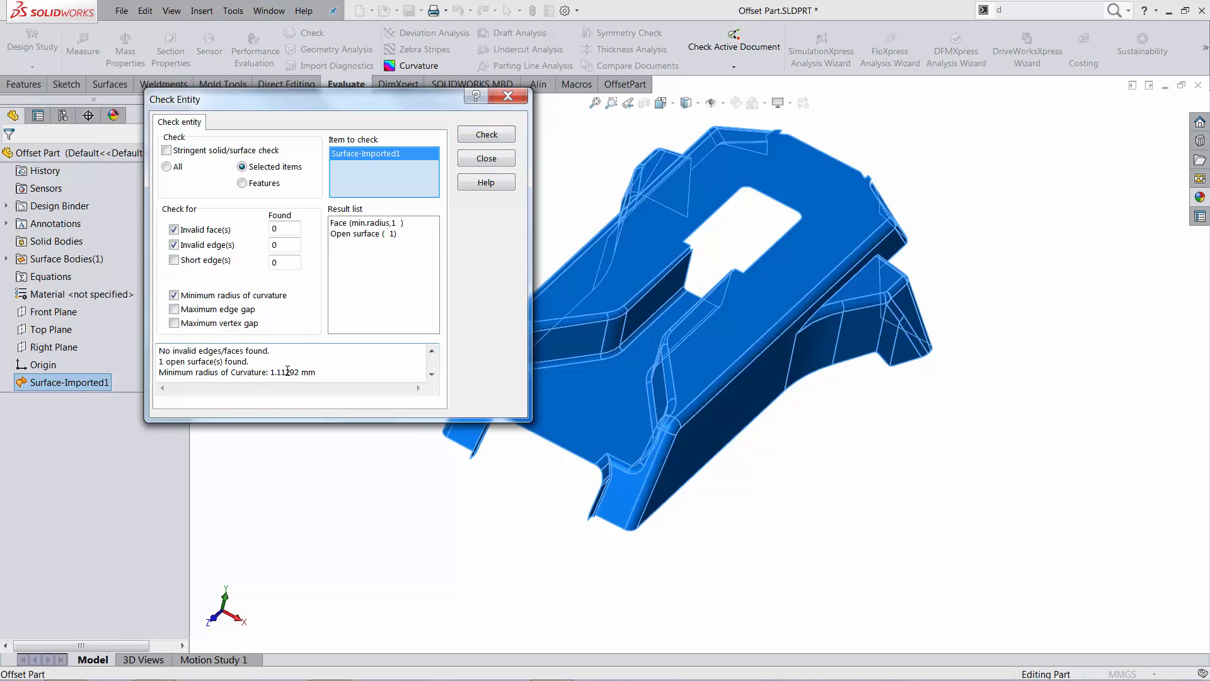
click(369, 223)
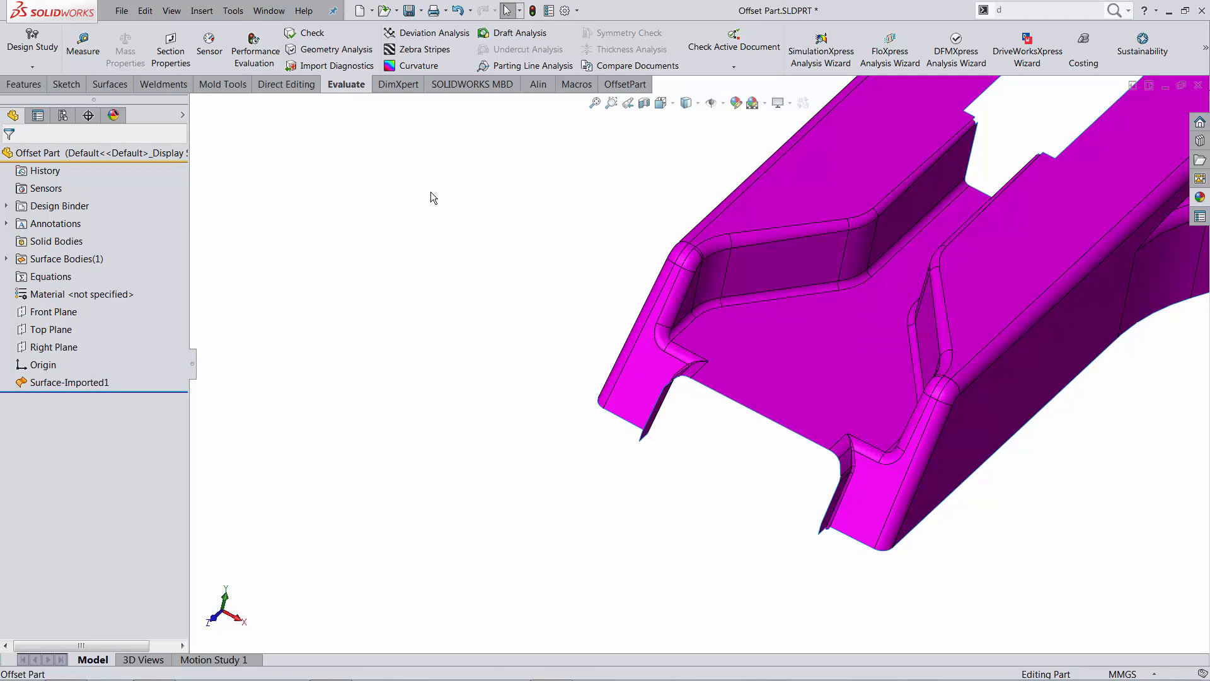
Create a 1.000 mm Offset Surface of Surface-Imported1 as Surface-Offset2.
click(110, 83)
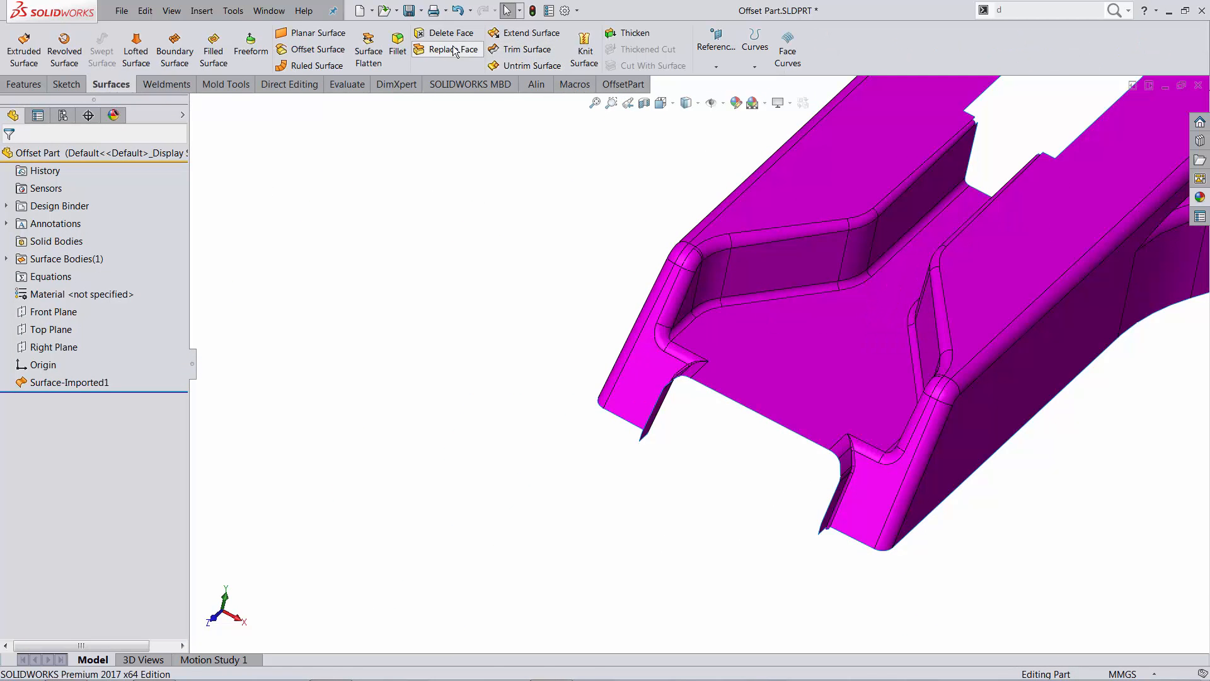
mouse_move(860, 198)
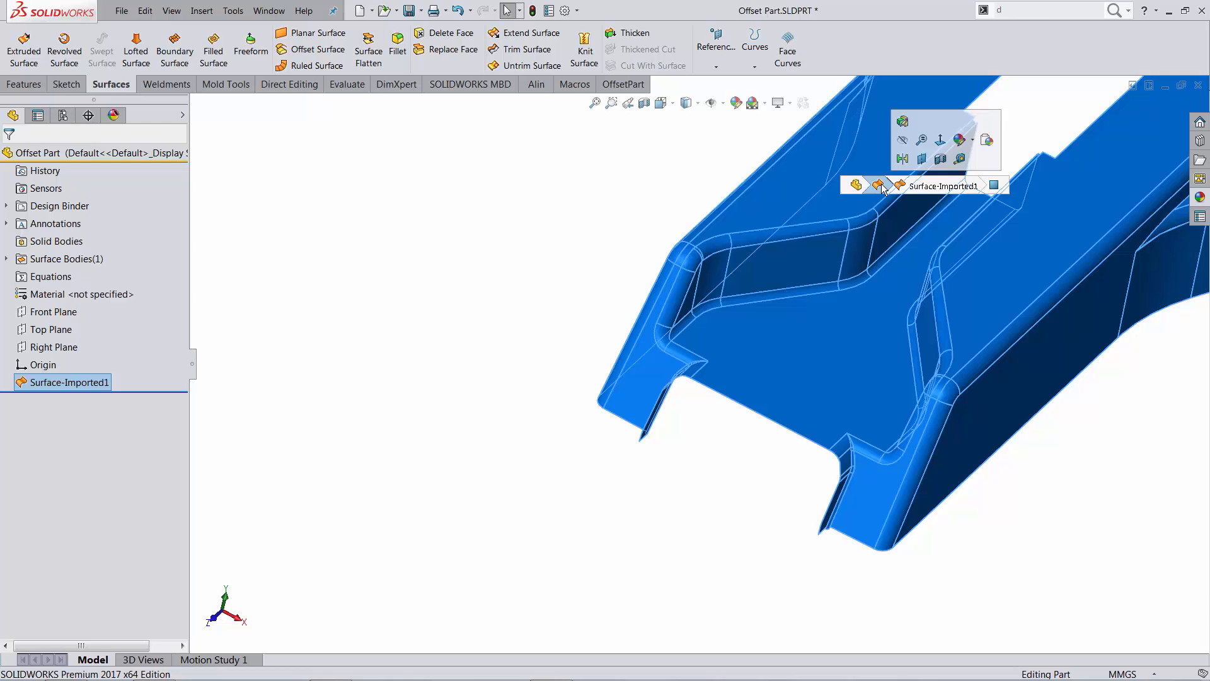
click(318, 49)
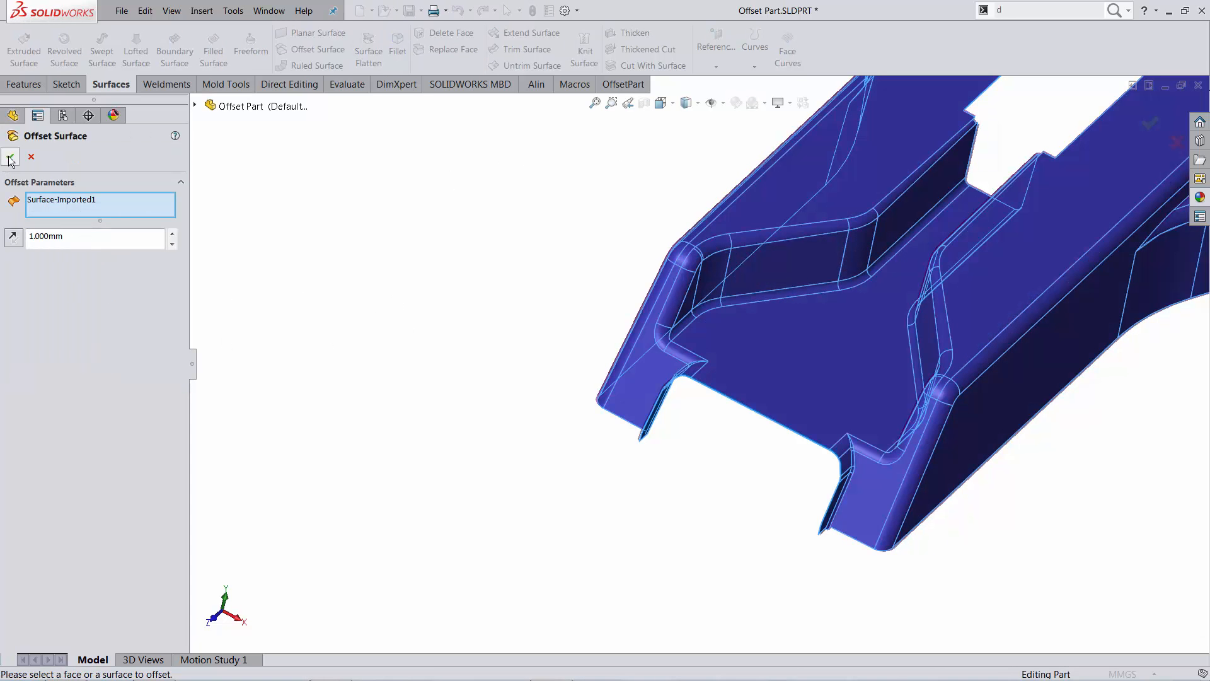
click(10, 158)
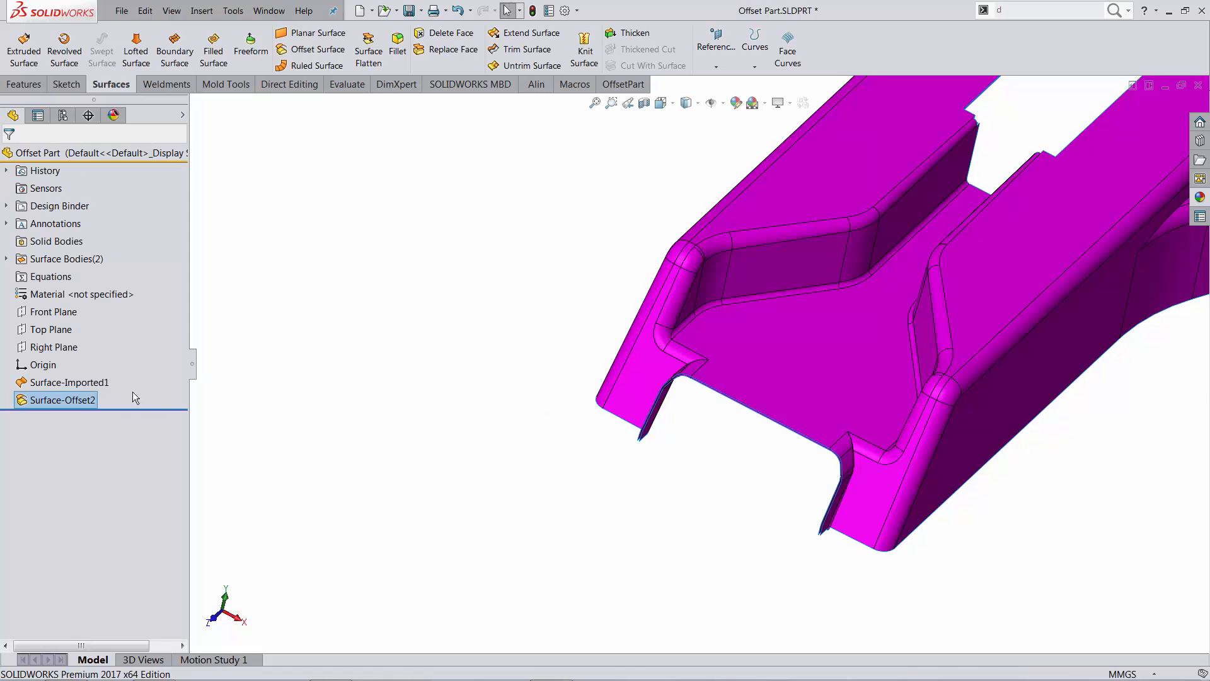
double_click(61, 399)
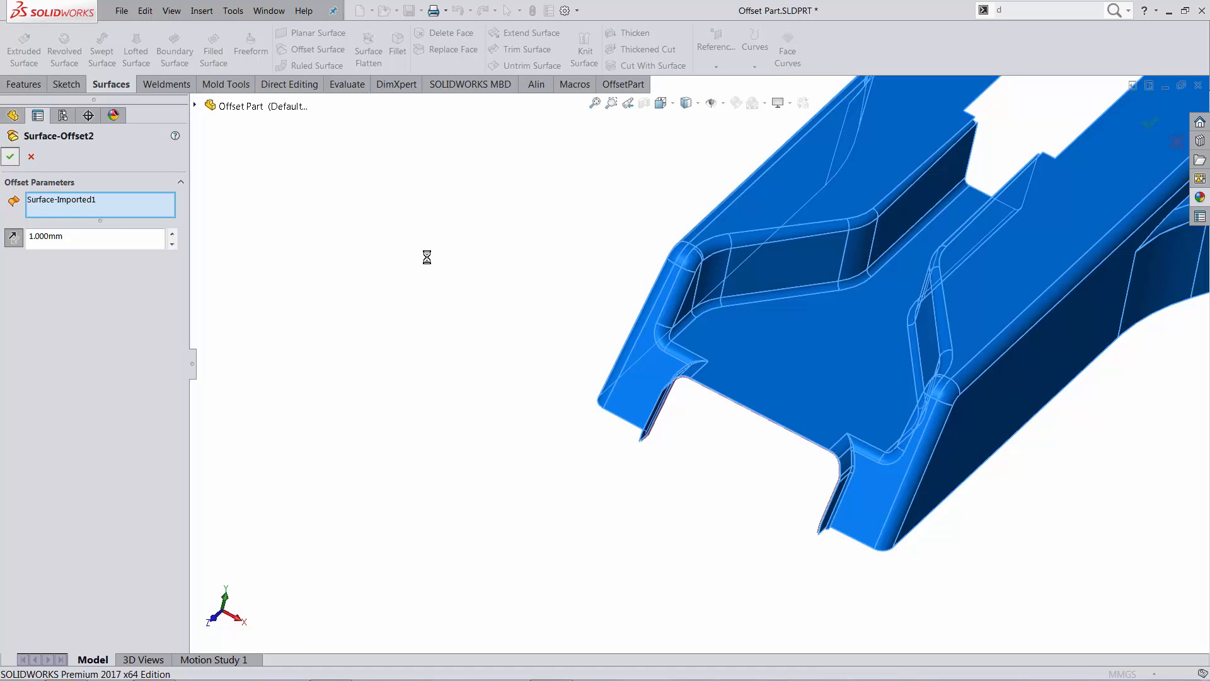
click(10, 156)
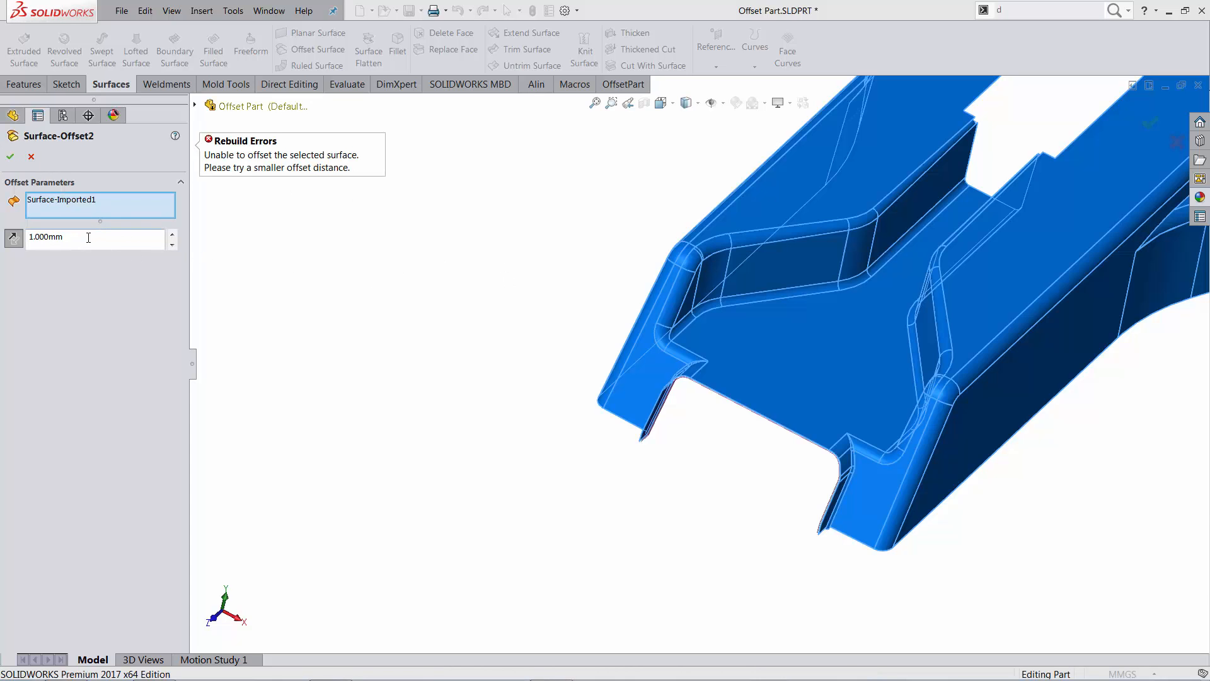
text(2)
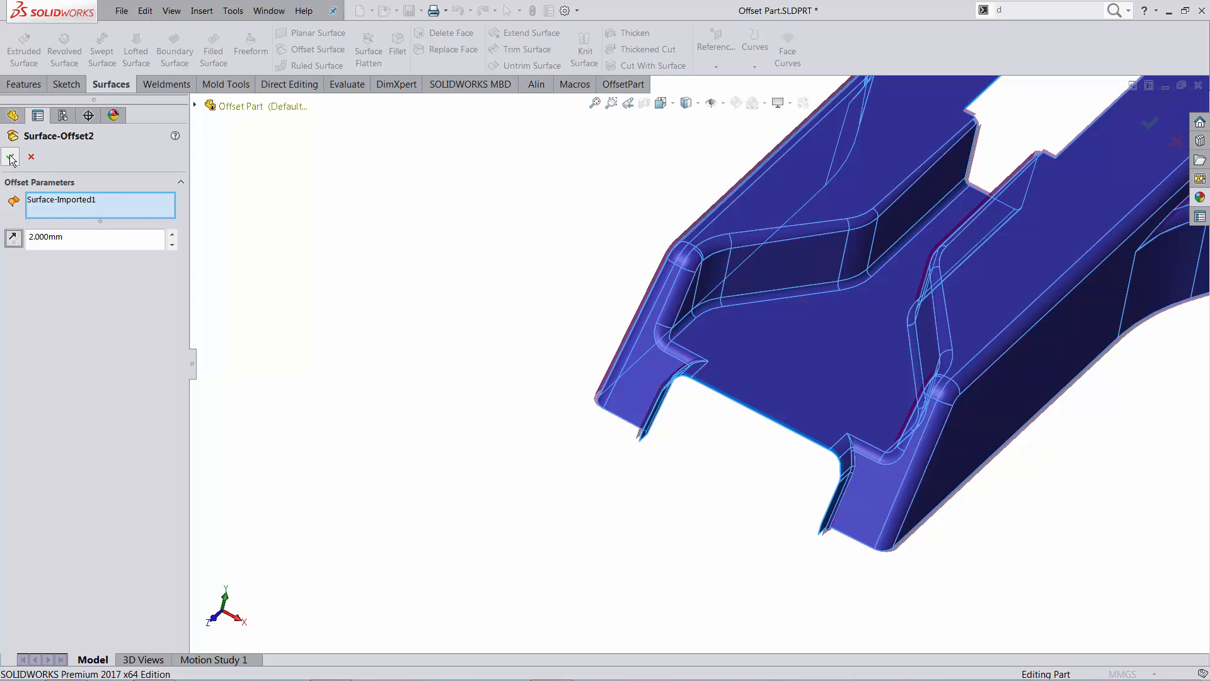
click(10, 157)
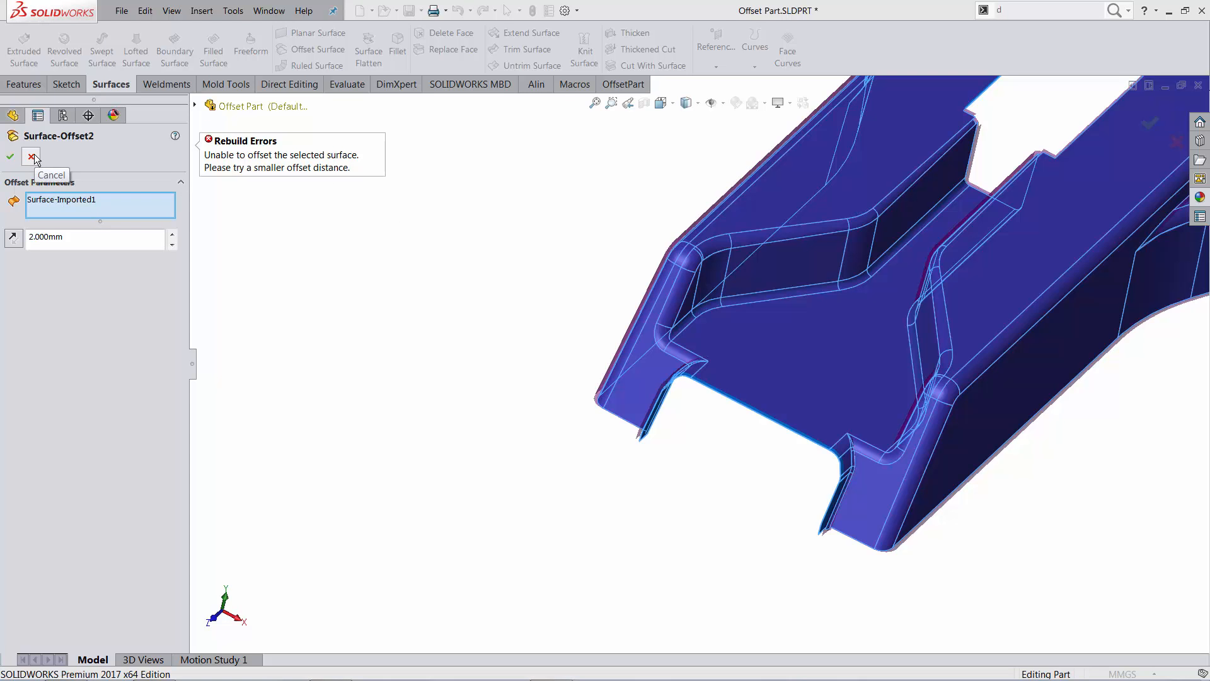
click(31, 157)
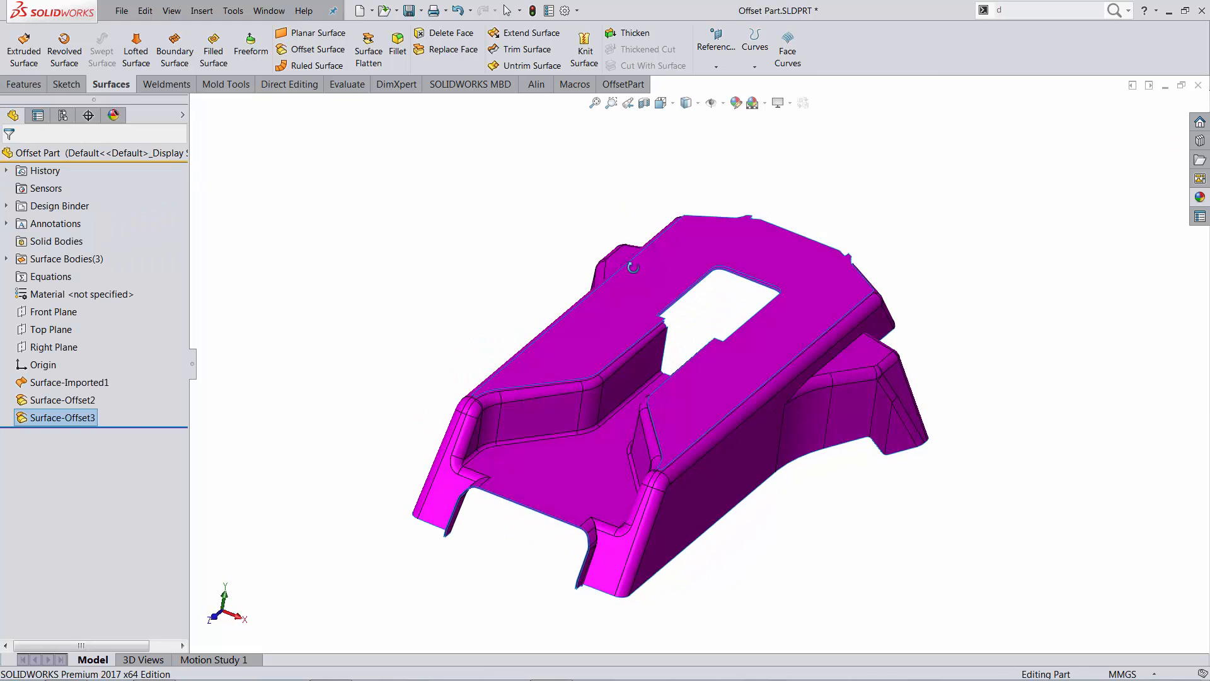
Delete Surface-Offset2 together with its dependent Surface-Offset3, keeping only the imported surface.
click(544, 433)
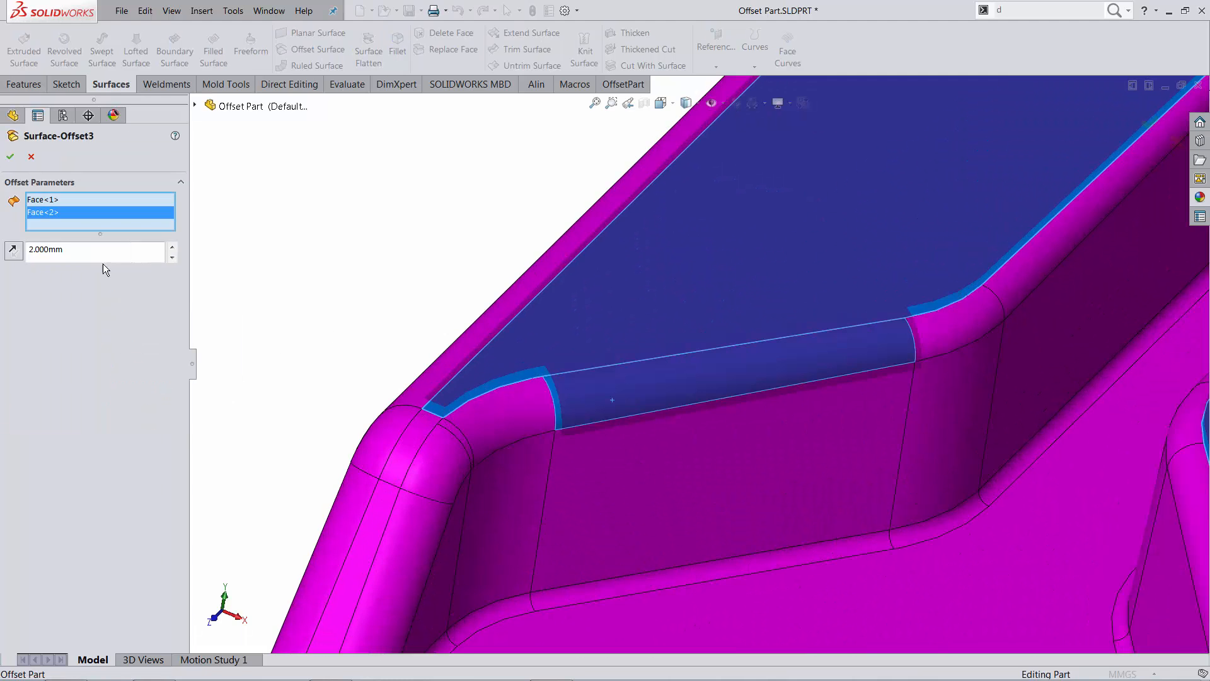
click(10, 157)
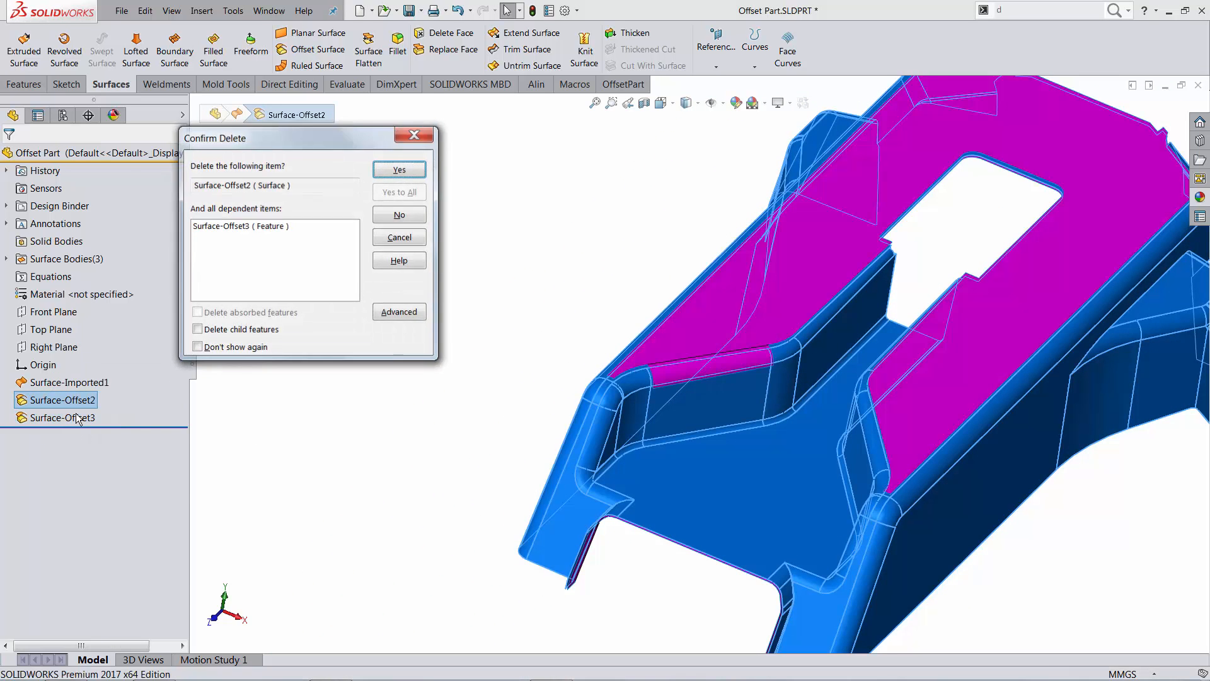
click(398, 169)
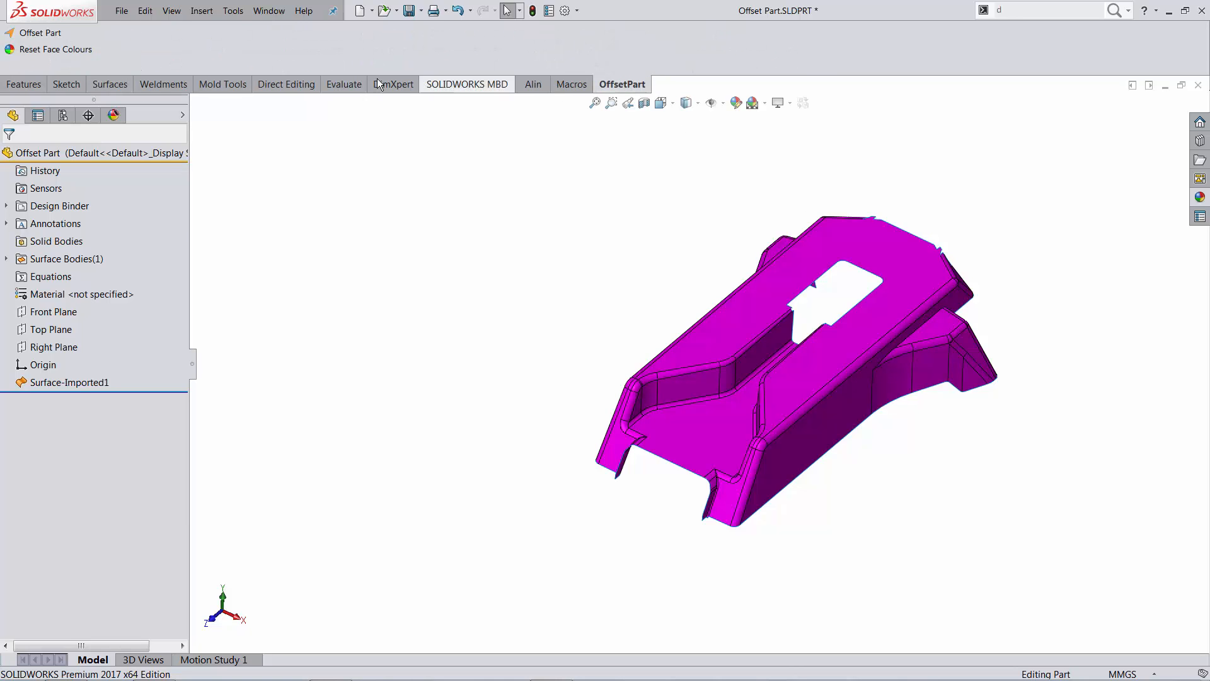
mouse_move(40, 32)
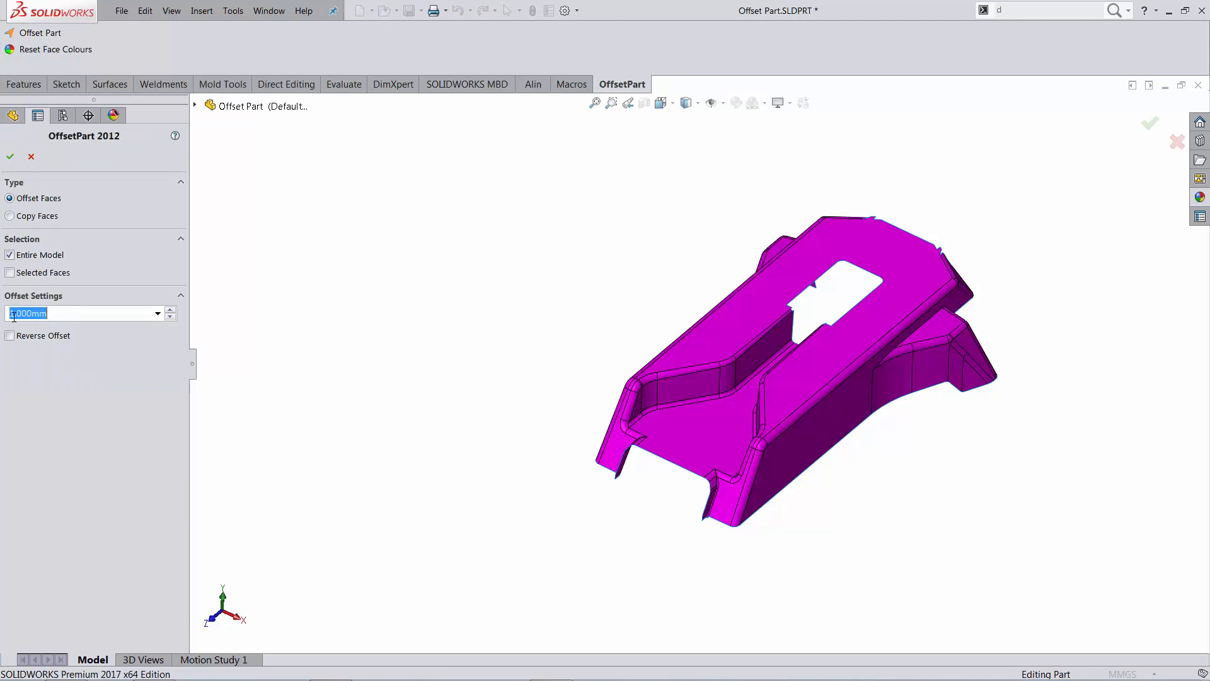
Apply the OffsetPart add-in's Offset Faces to the entire model at 2 mm.
text(2)
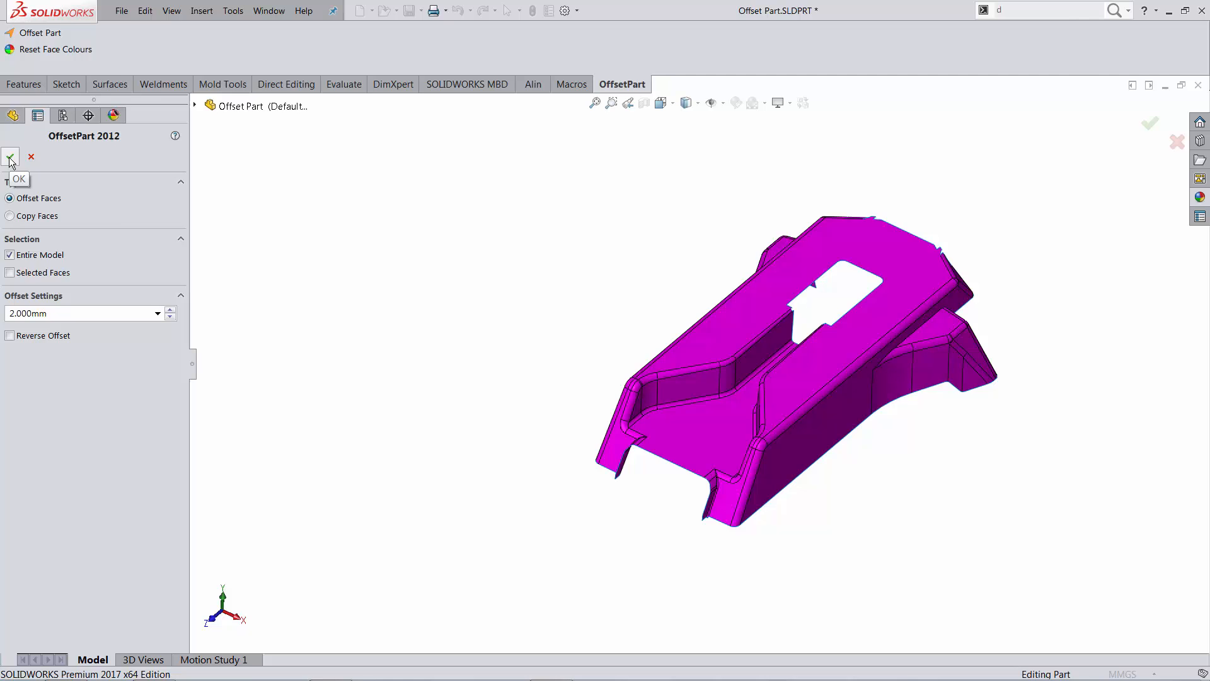
click(10, 158)
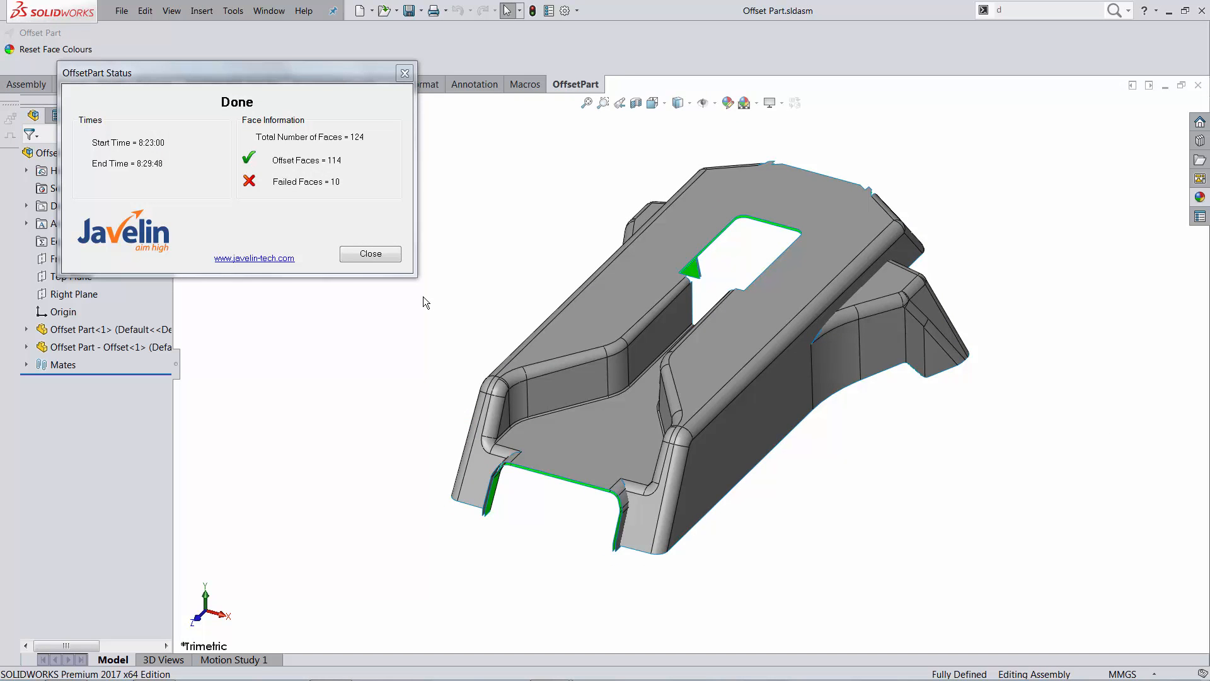
mouse_move(327, 152)
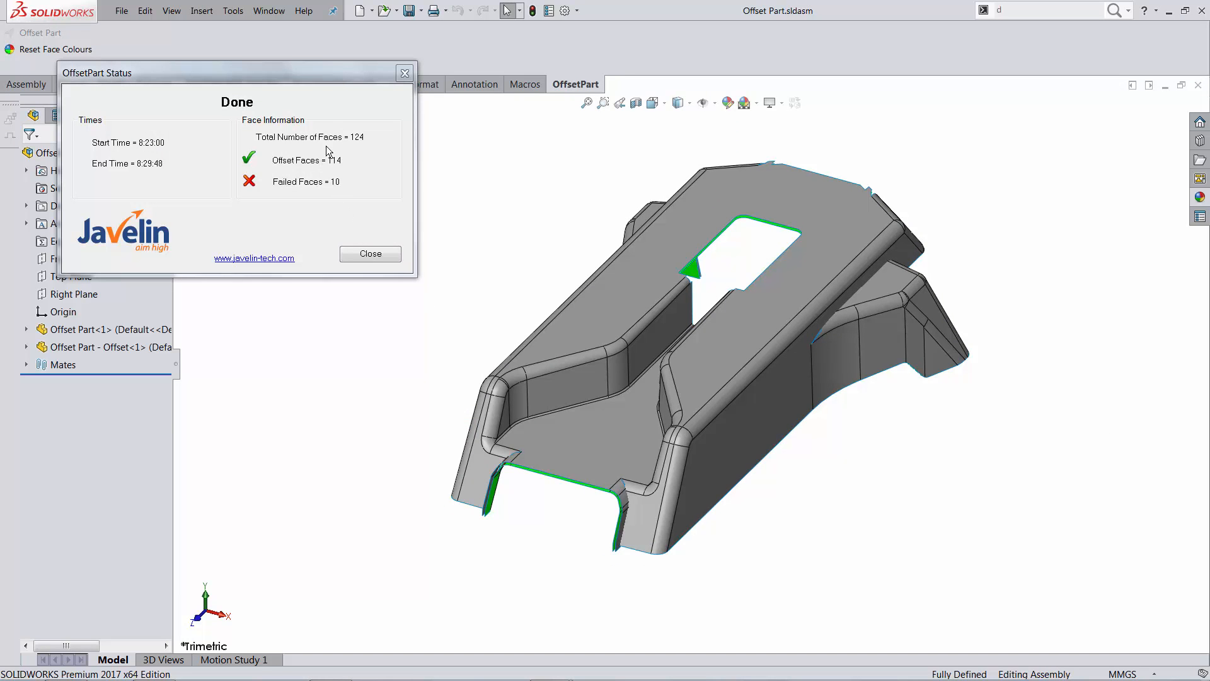
mouse_move(340, 183)
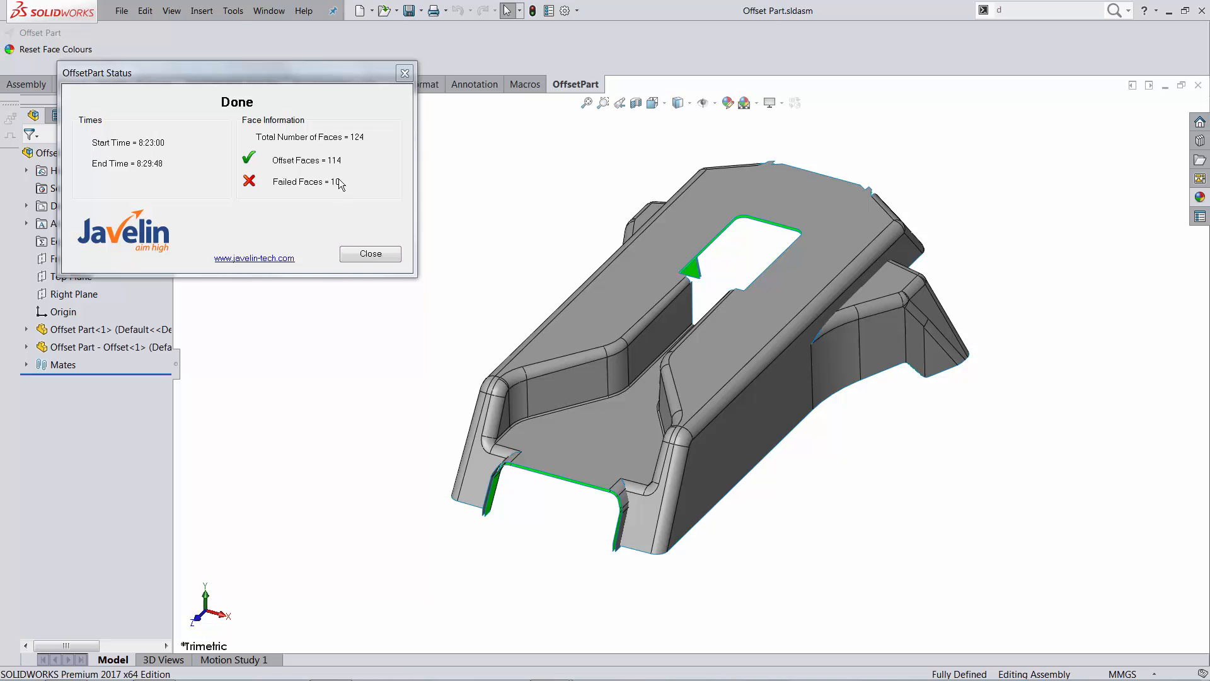
Close the OffsetPart Status report showing the original and offset parts assembly.
click(370, 253)
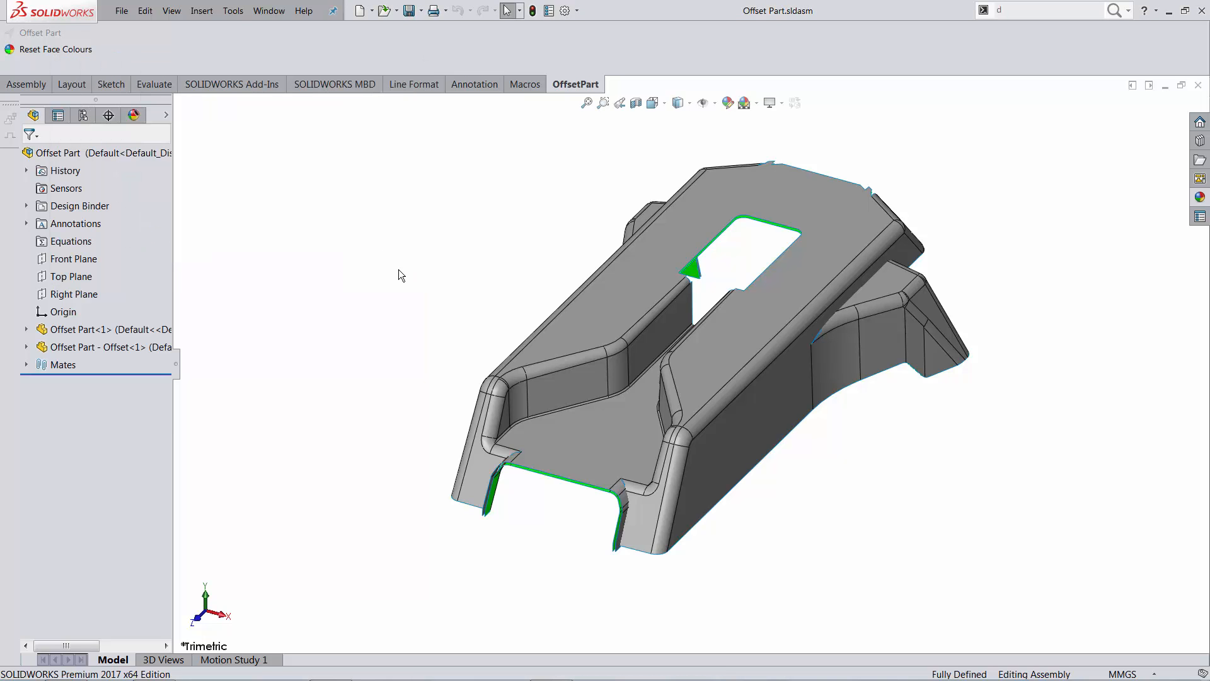
mouse_move(583, 539)
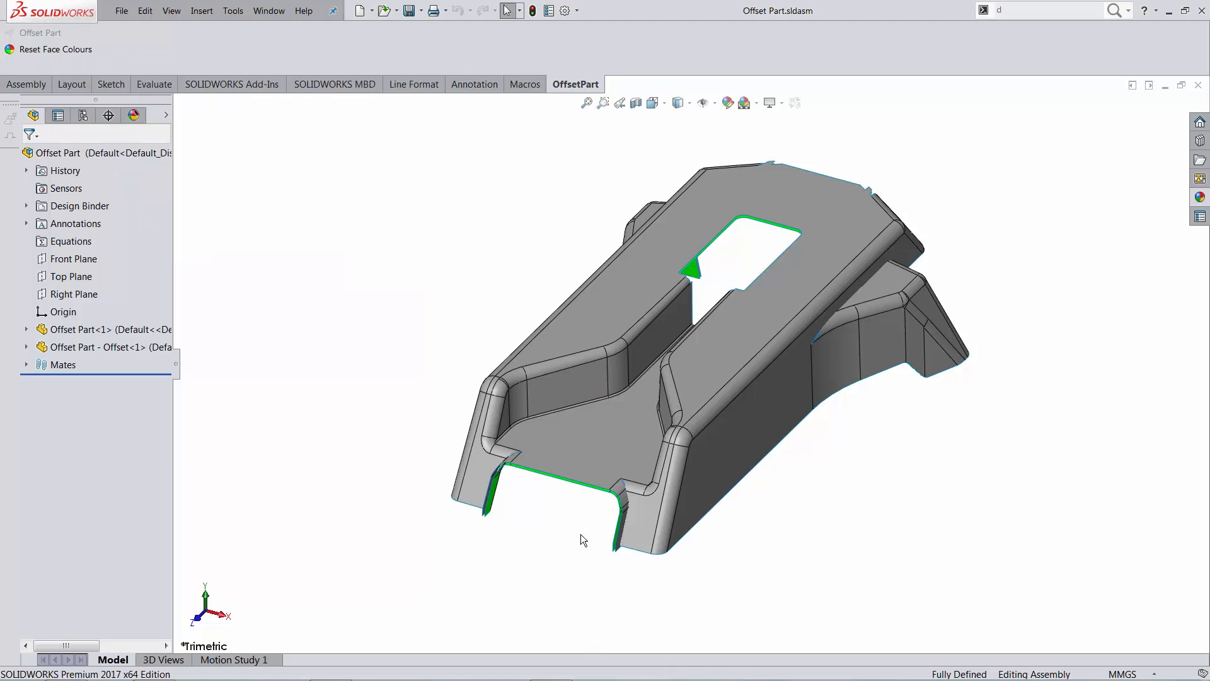
mouse_move(193, 320)
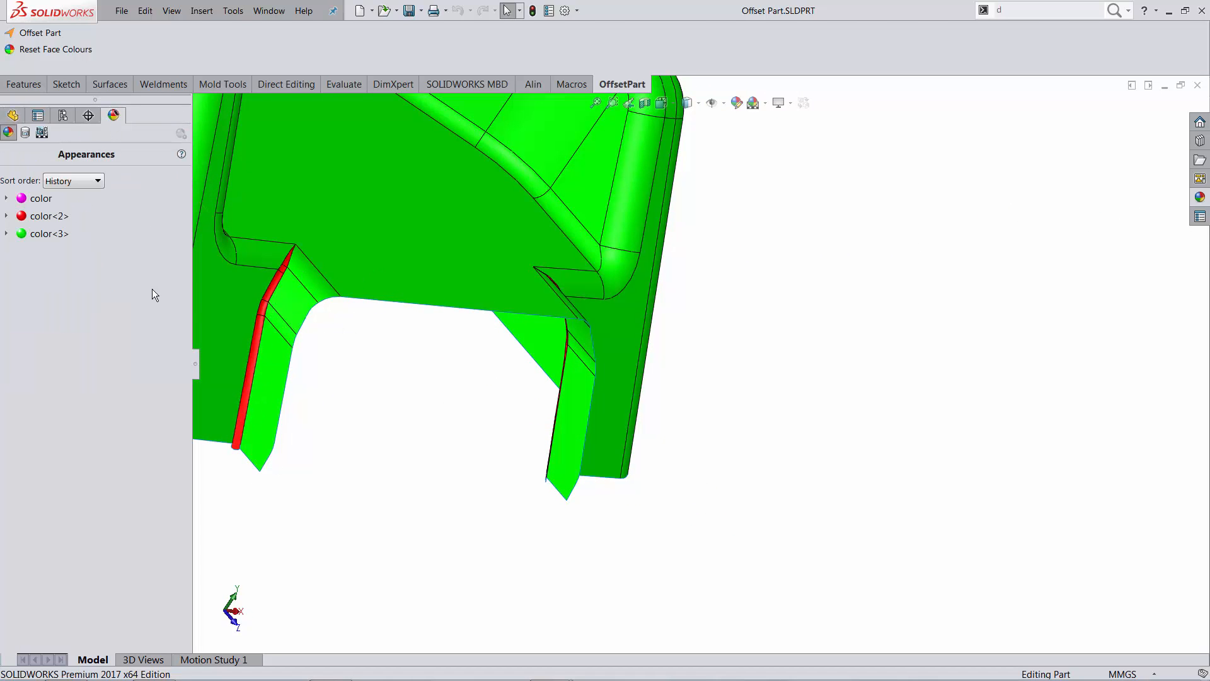
click(7, 215)
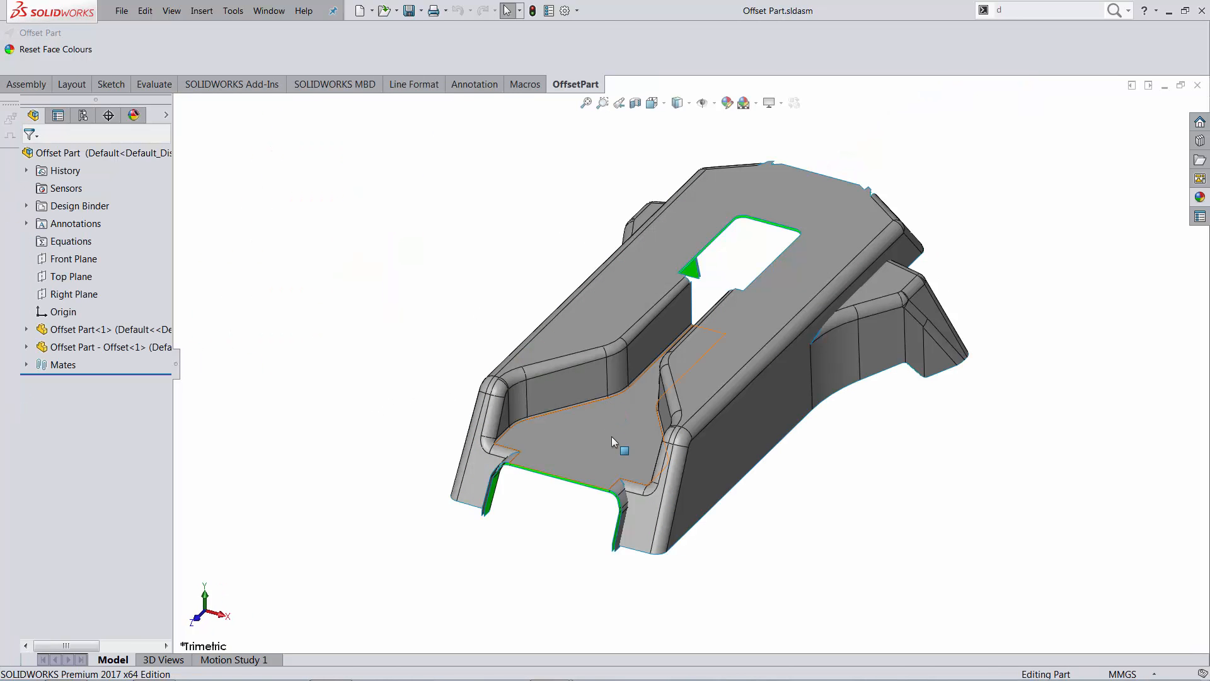
click(610, 440)
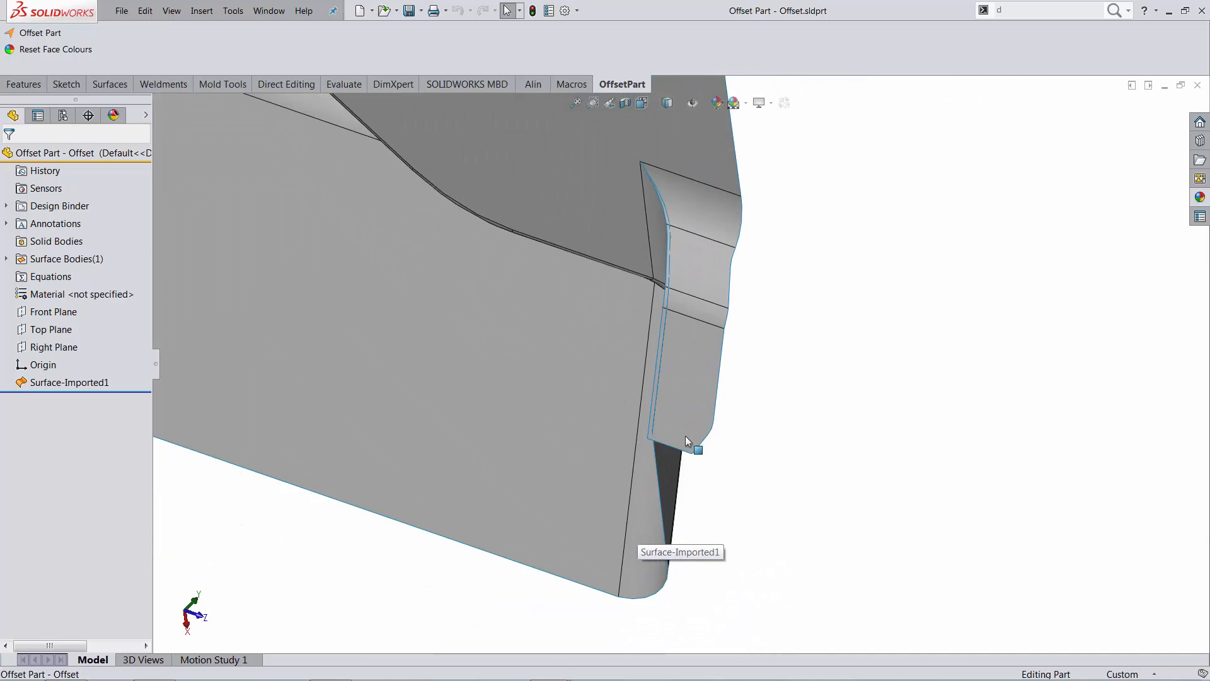
drag(687, 440, 608, 348)
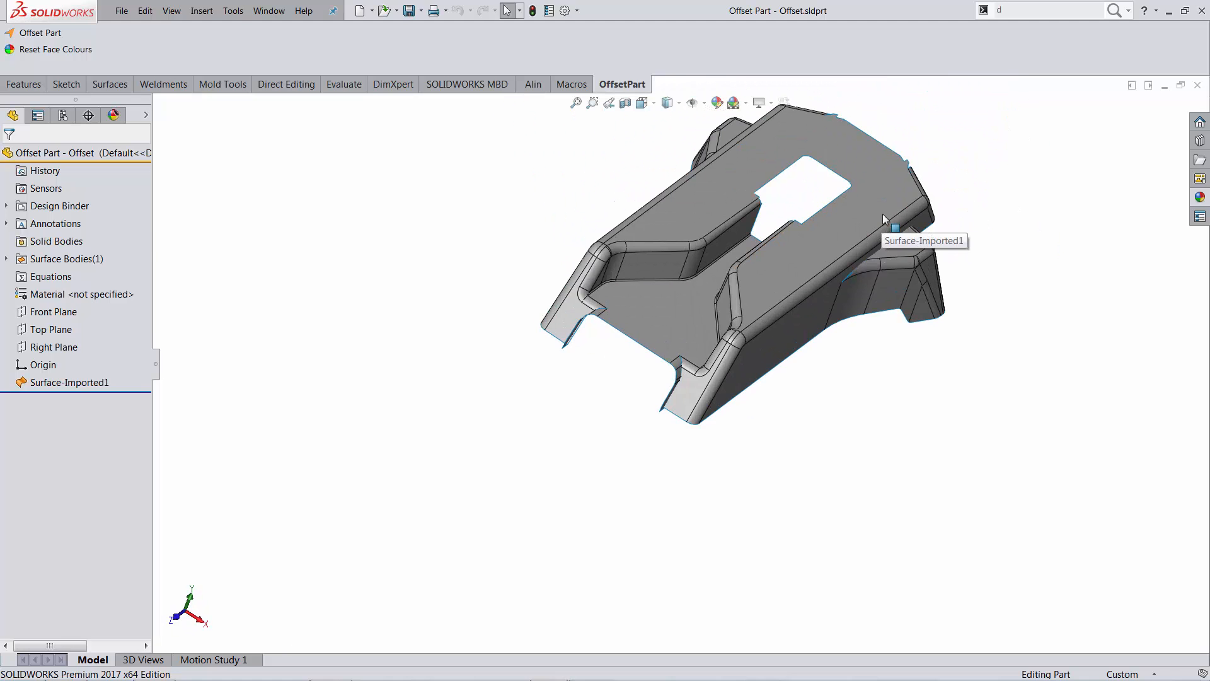
drag(884, 220, 826, 333)
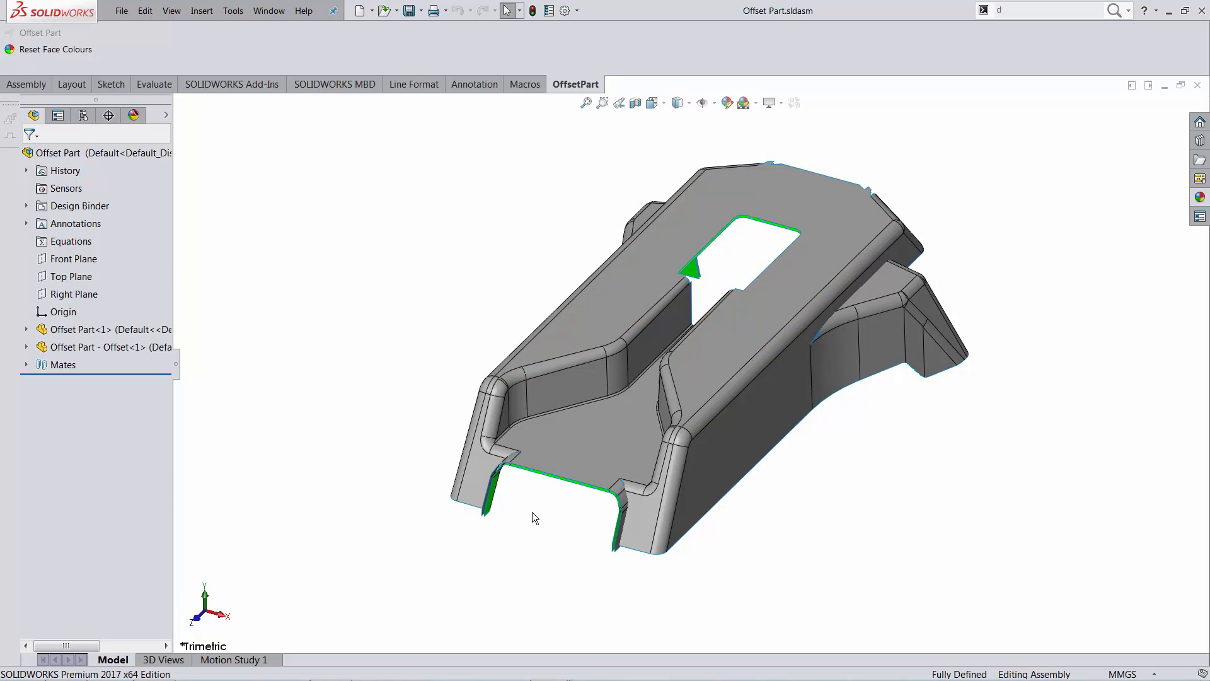
mouse_move(493, 505)
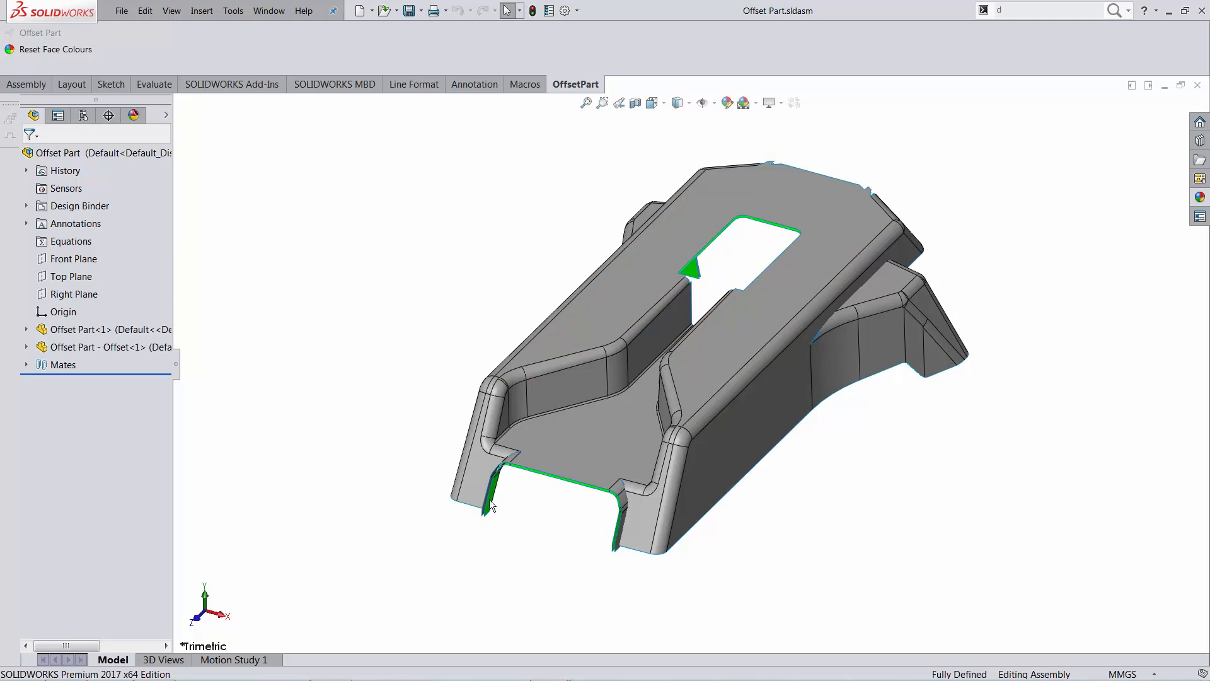
mouse_move(322, 396)
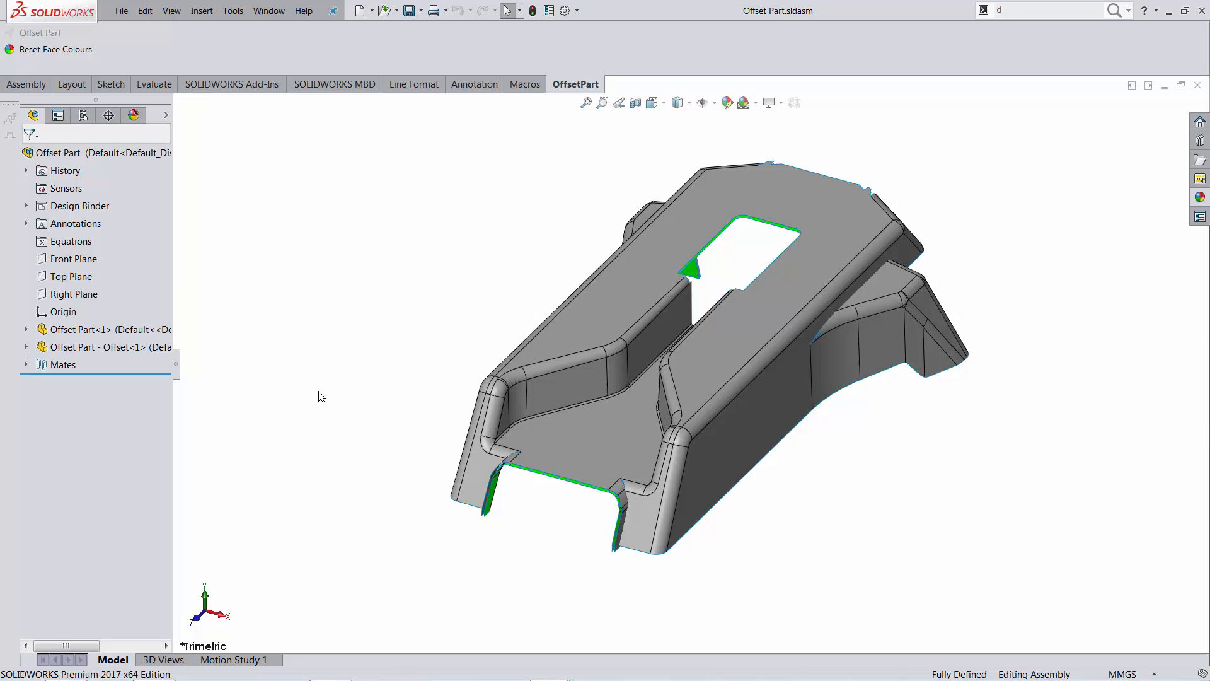
mouse_move(500, 508)
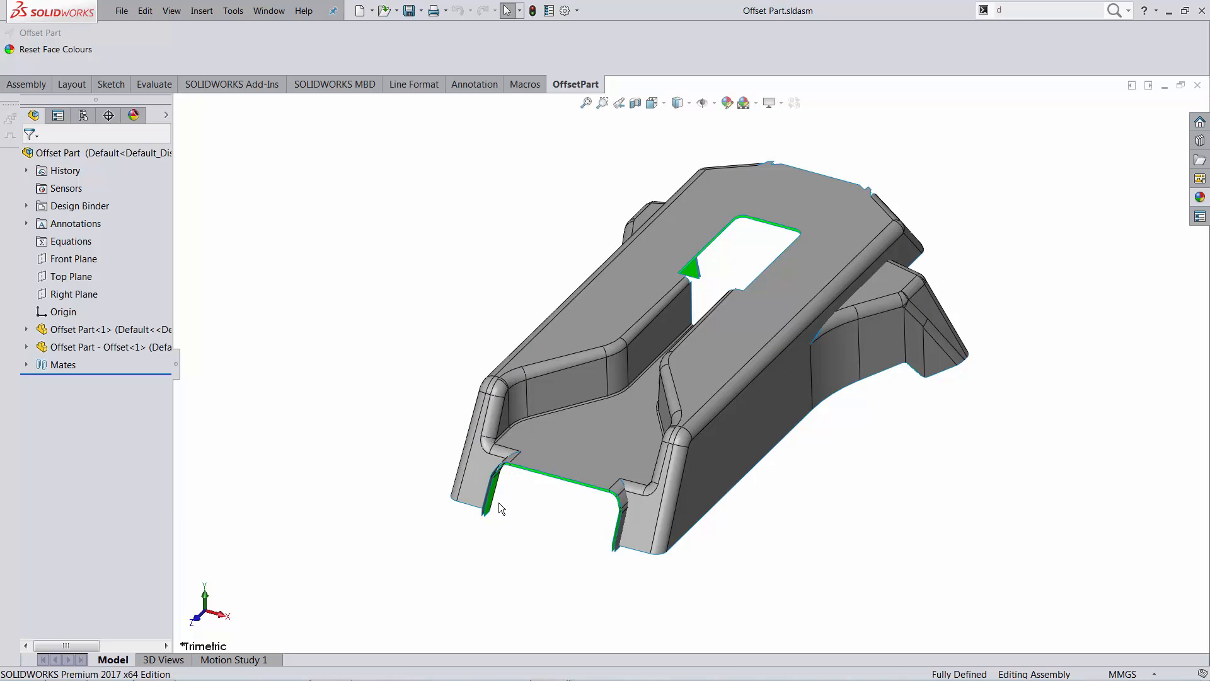
mouse_move(502, 505)
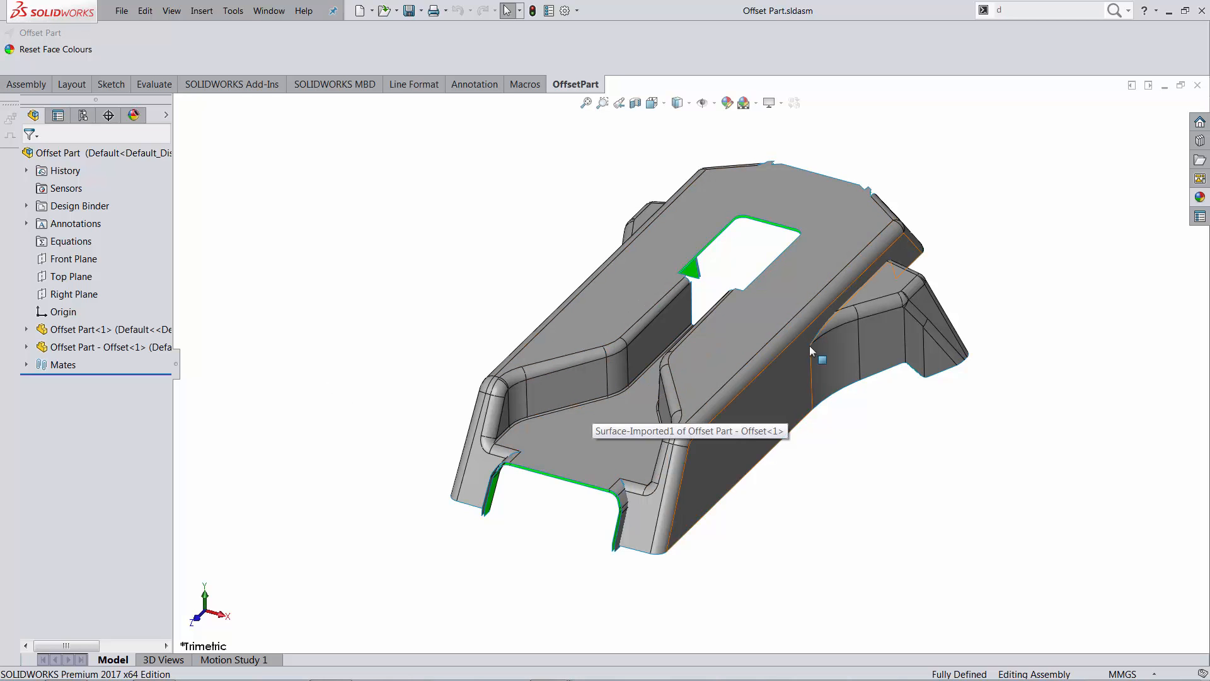
mouse_move(822, 491)
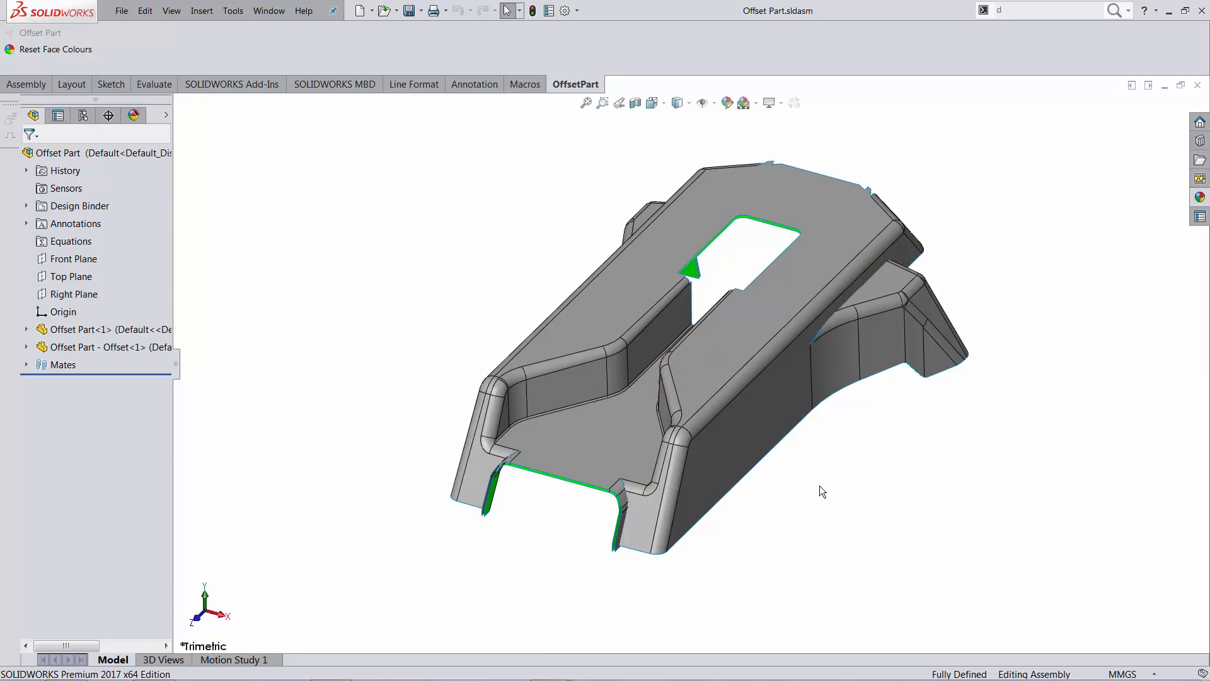